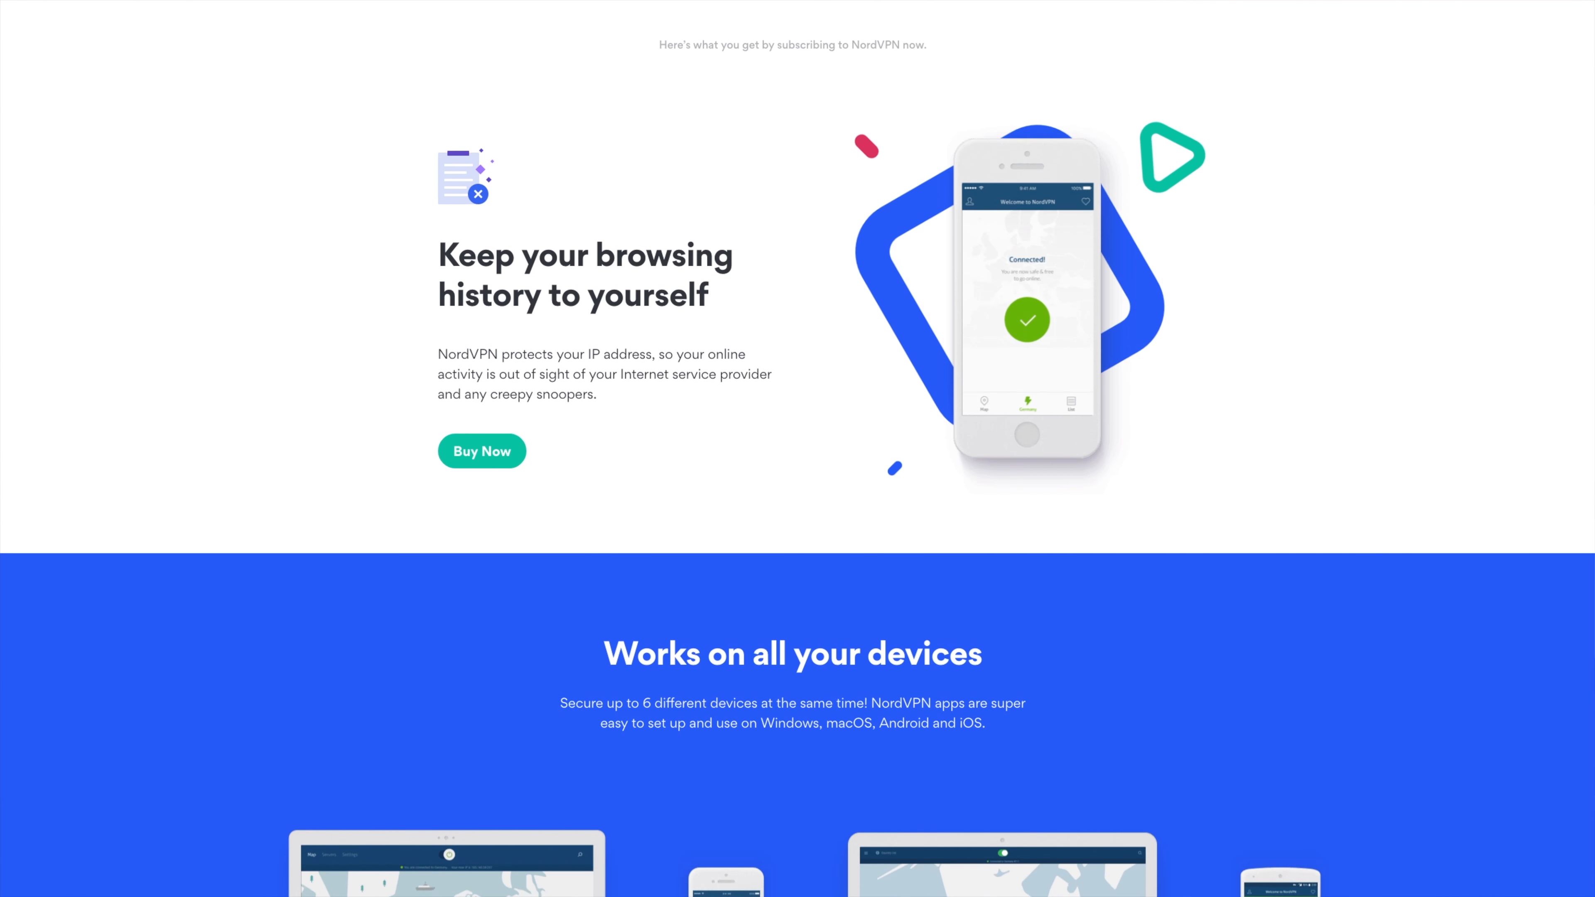
{"action": "scroll", "scroll_direction": "down", "scroll_amount": 3}
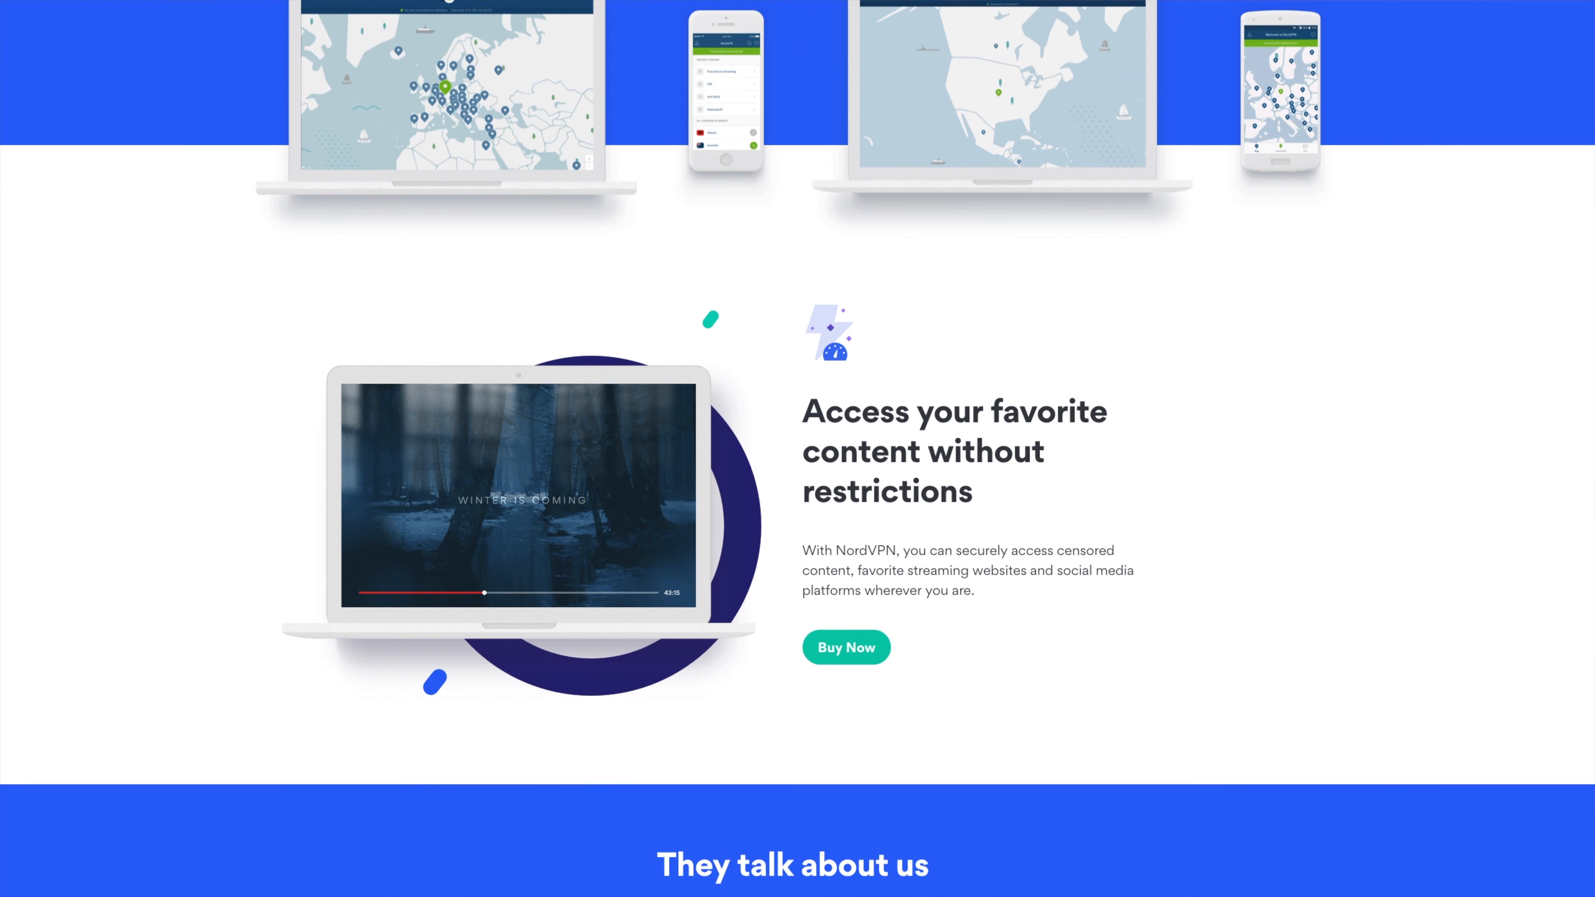
{"action": "scroll", "scroll_direction": "down", "scroll_amount": 3}
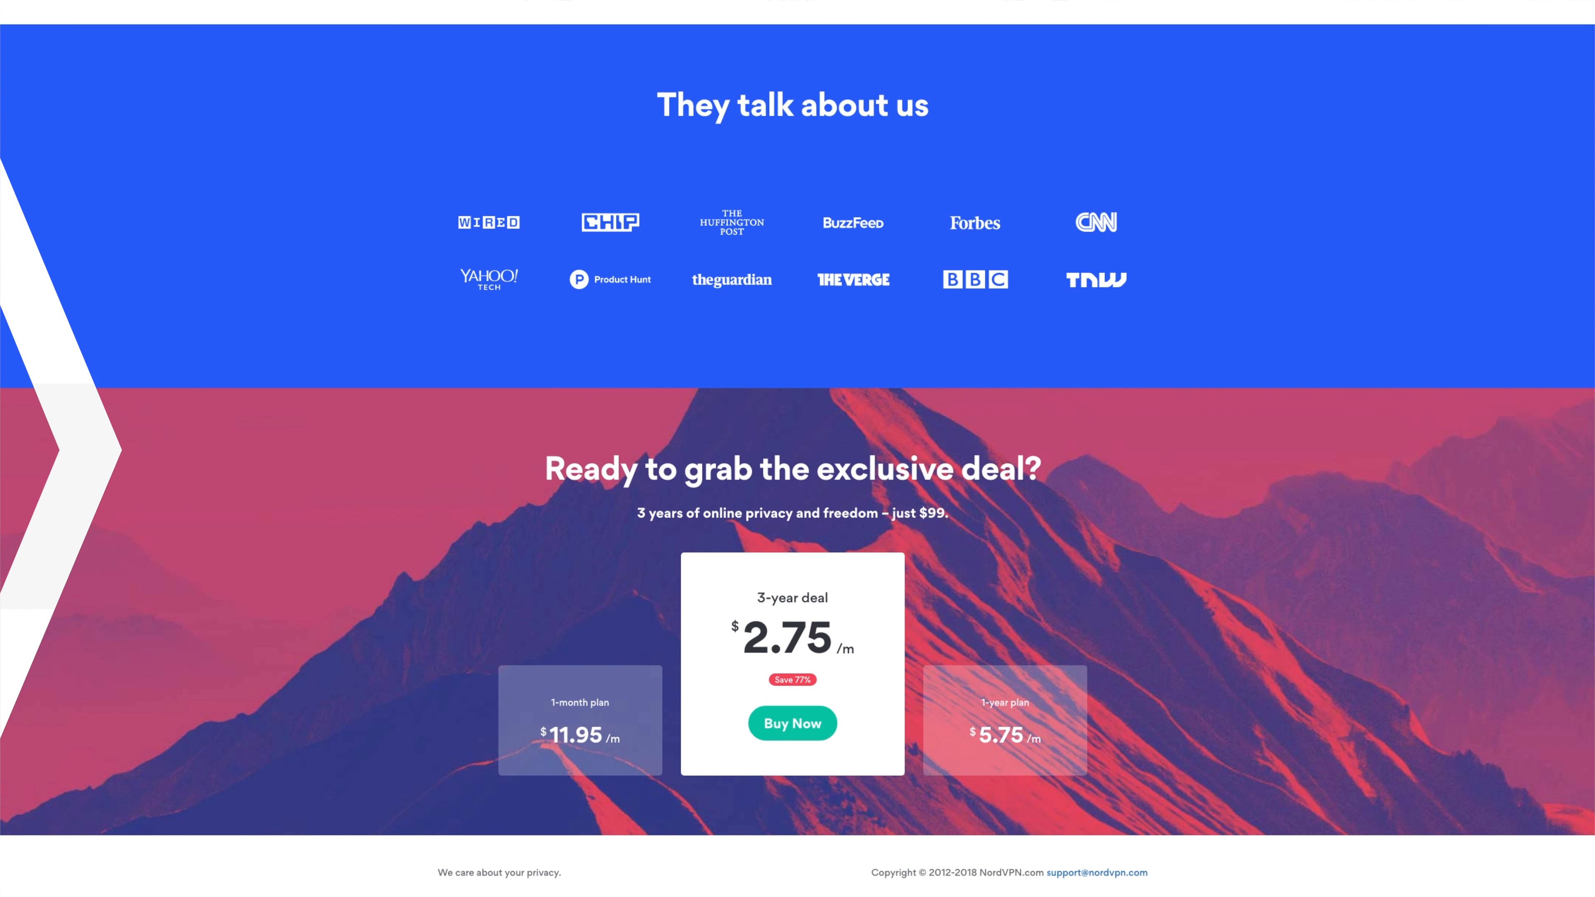
{"action": "scroll", "scroll_direction": "down", "scroll_amount": 3}
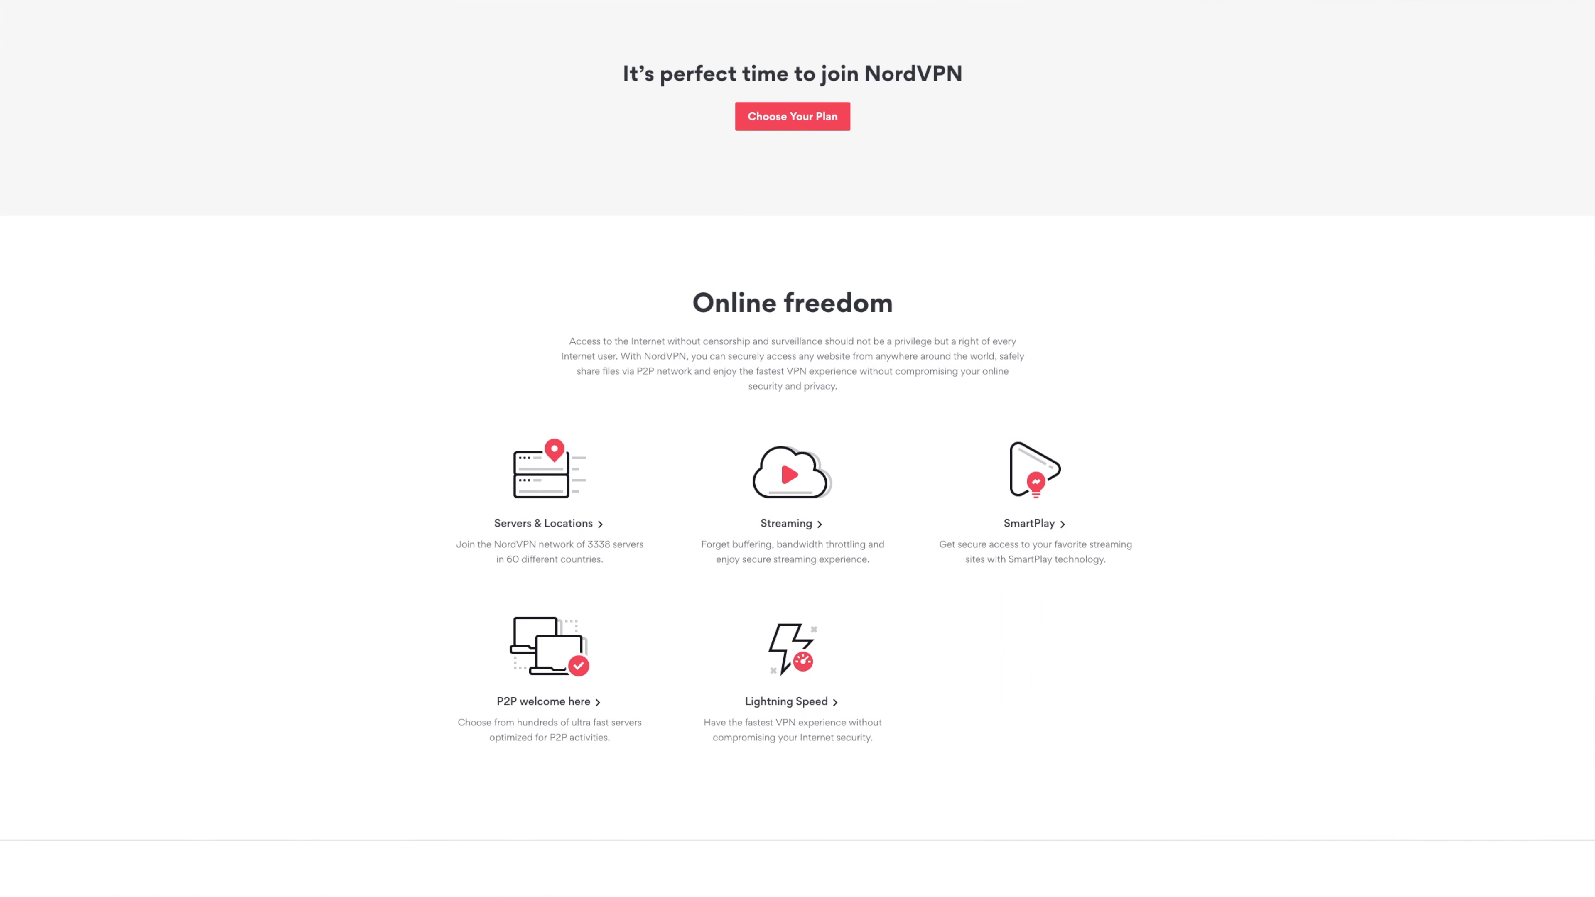
{"action": "scroll", "scroll_direction": "down", "scroll_amount": 3}
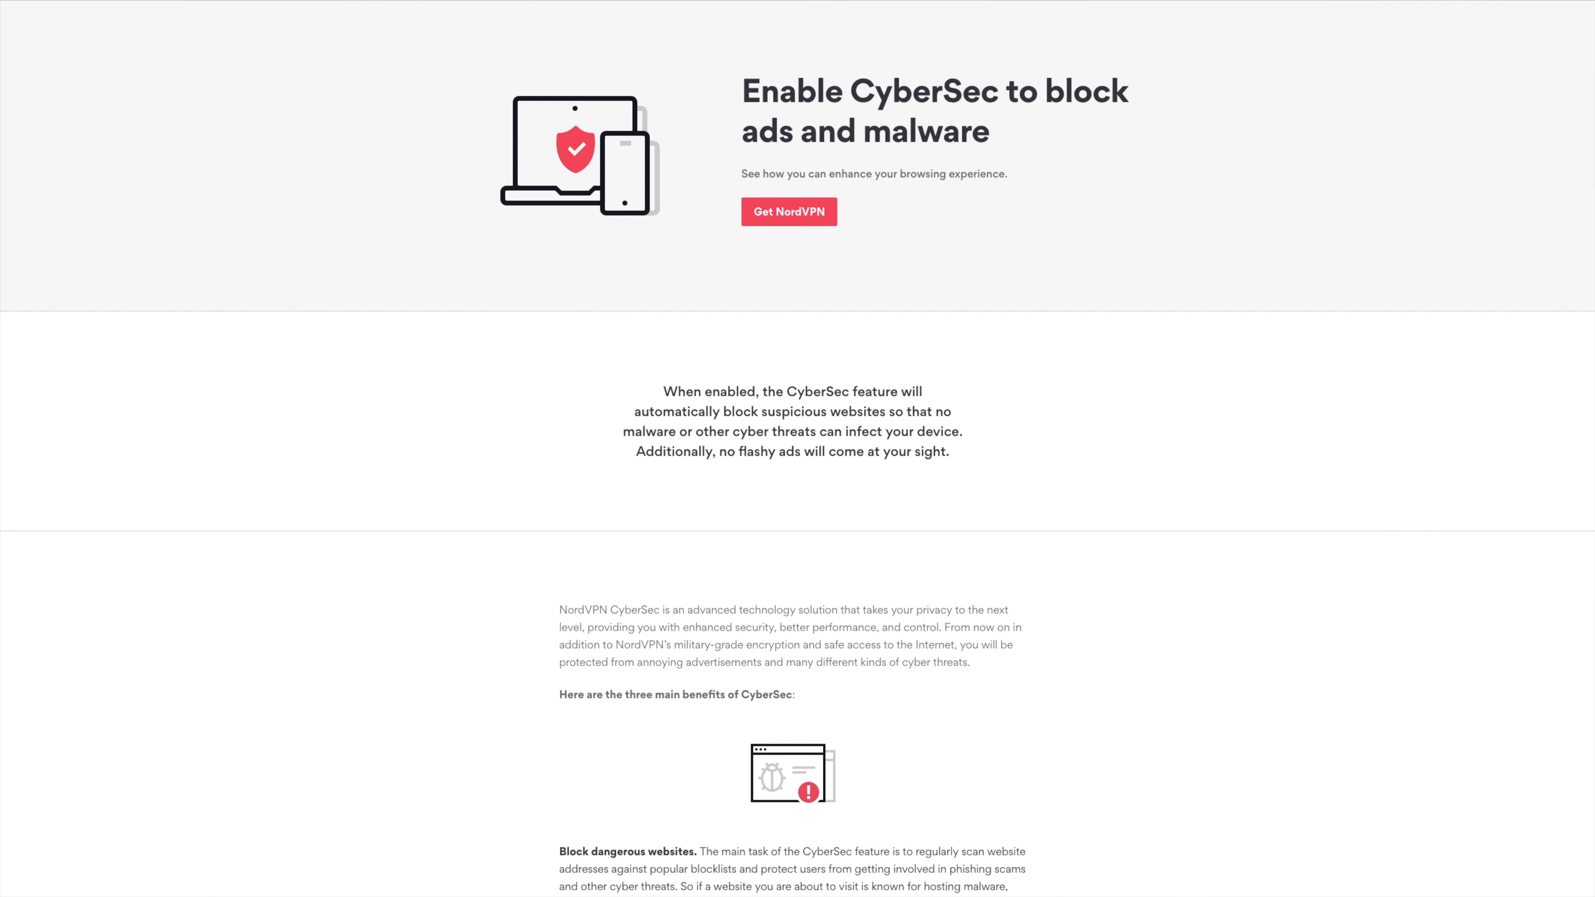
{"action": "scroll", "scroll_direction": "down", "scroll_amount": 3}
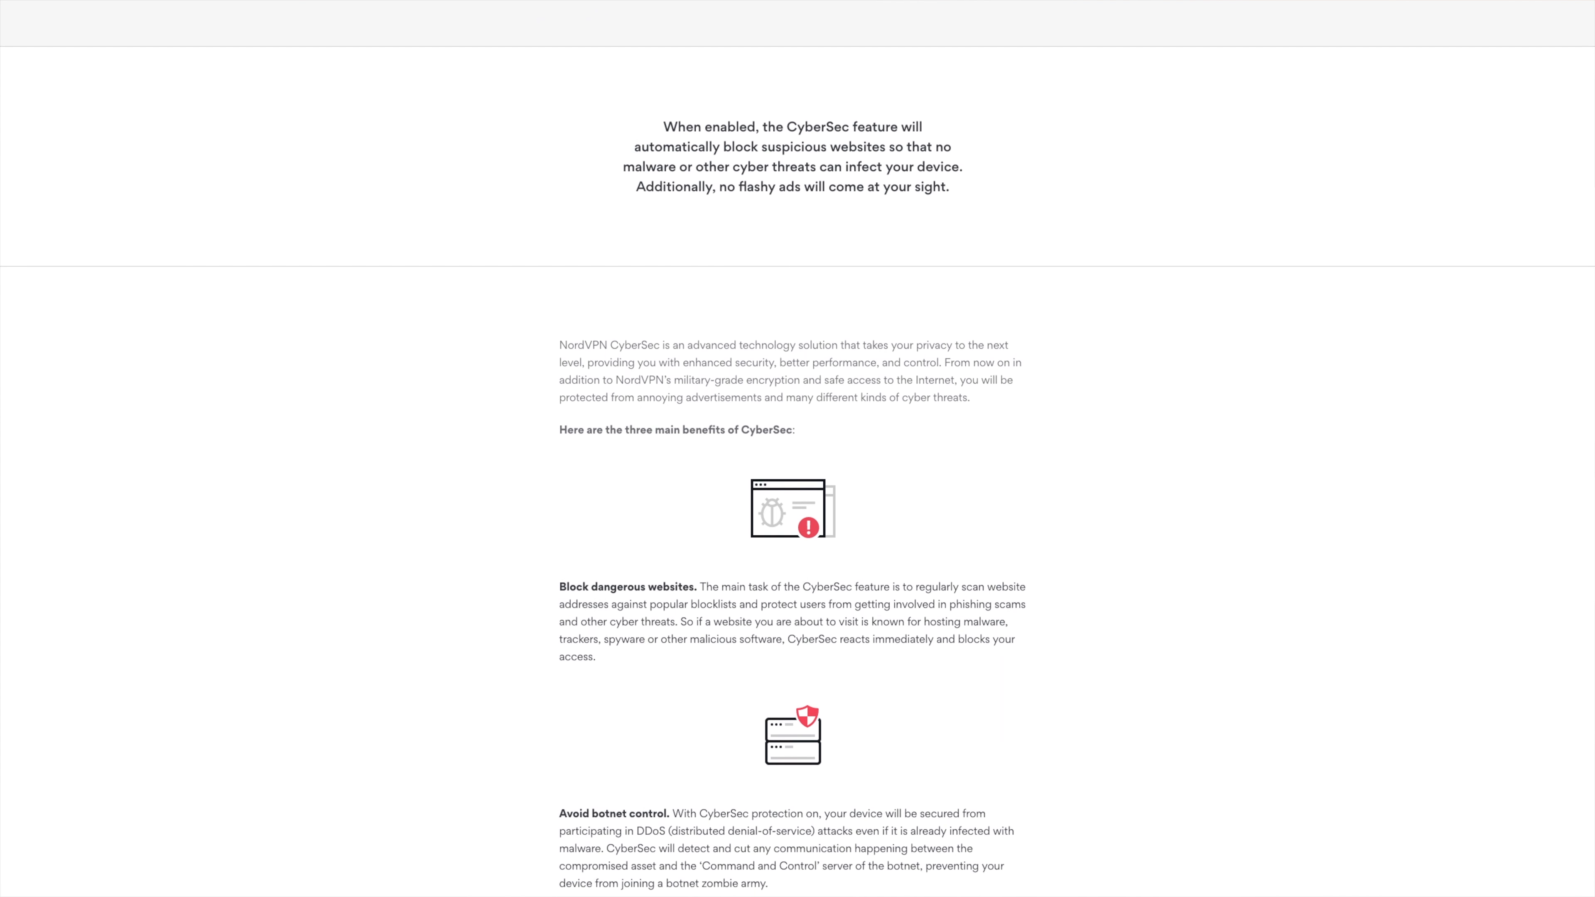
{"action": "scroll", "scroll_direction": "down", "scroll_amount": 3}
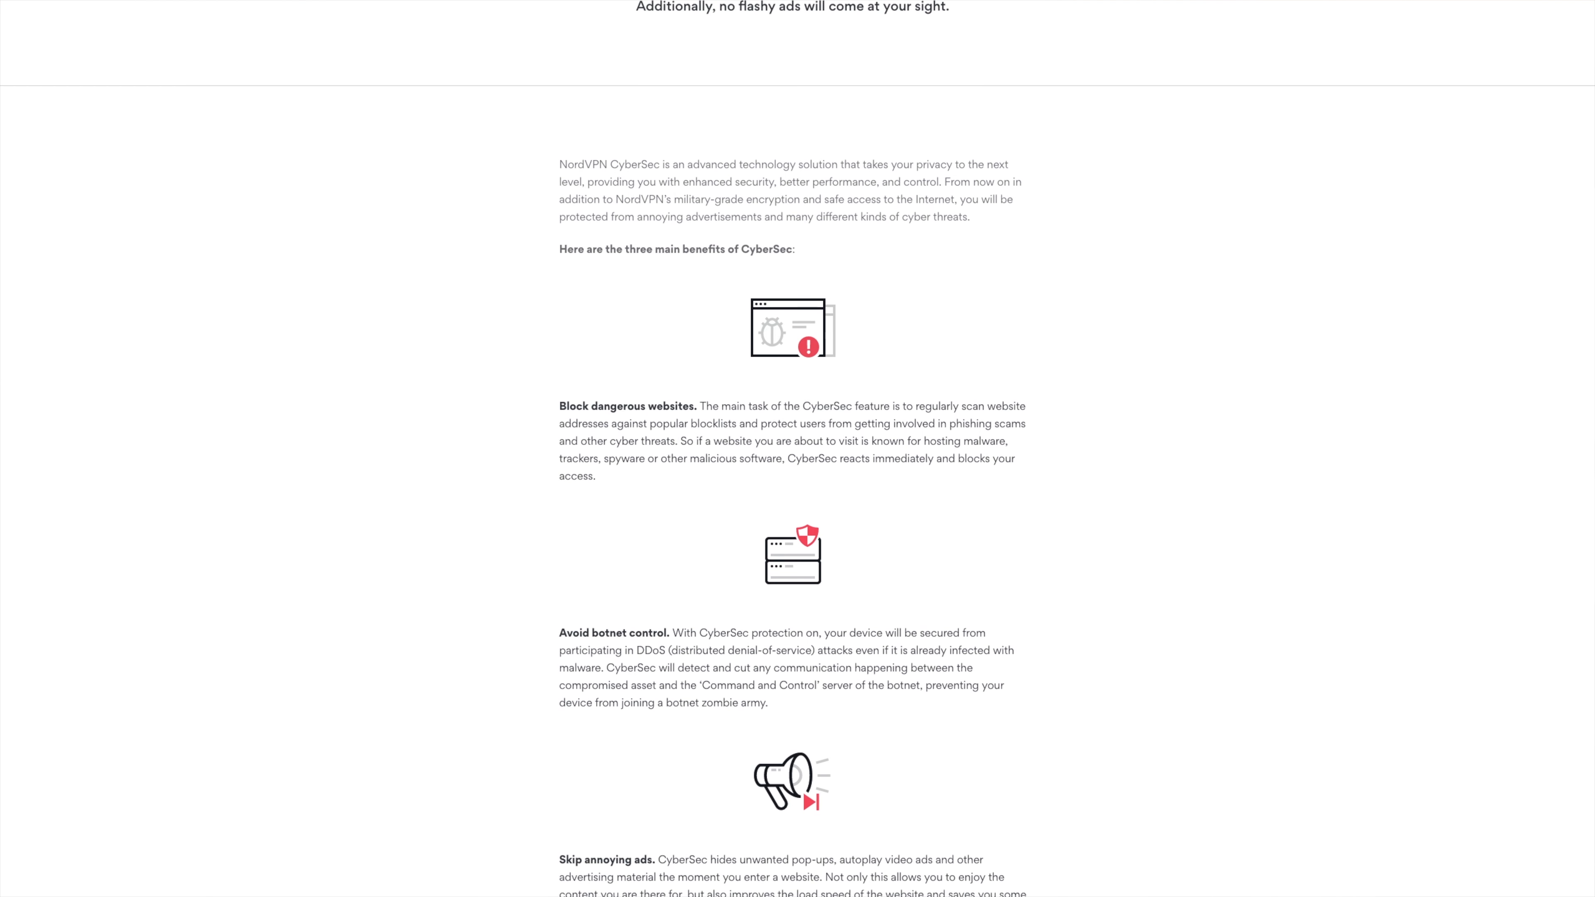
{"action": "scroll", "scroll_direction": "down", "scroll_amount": 3}
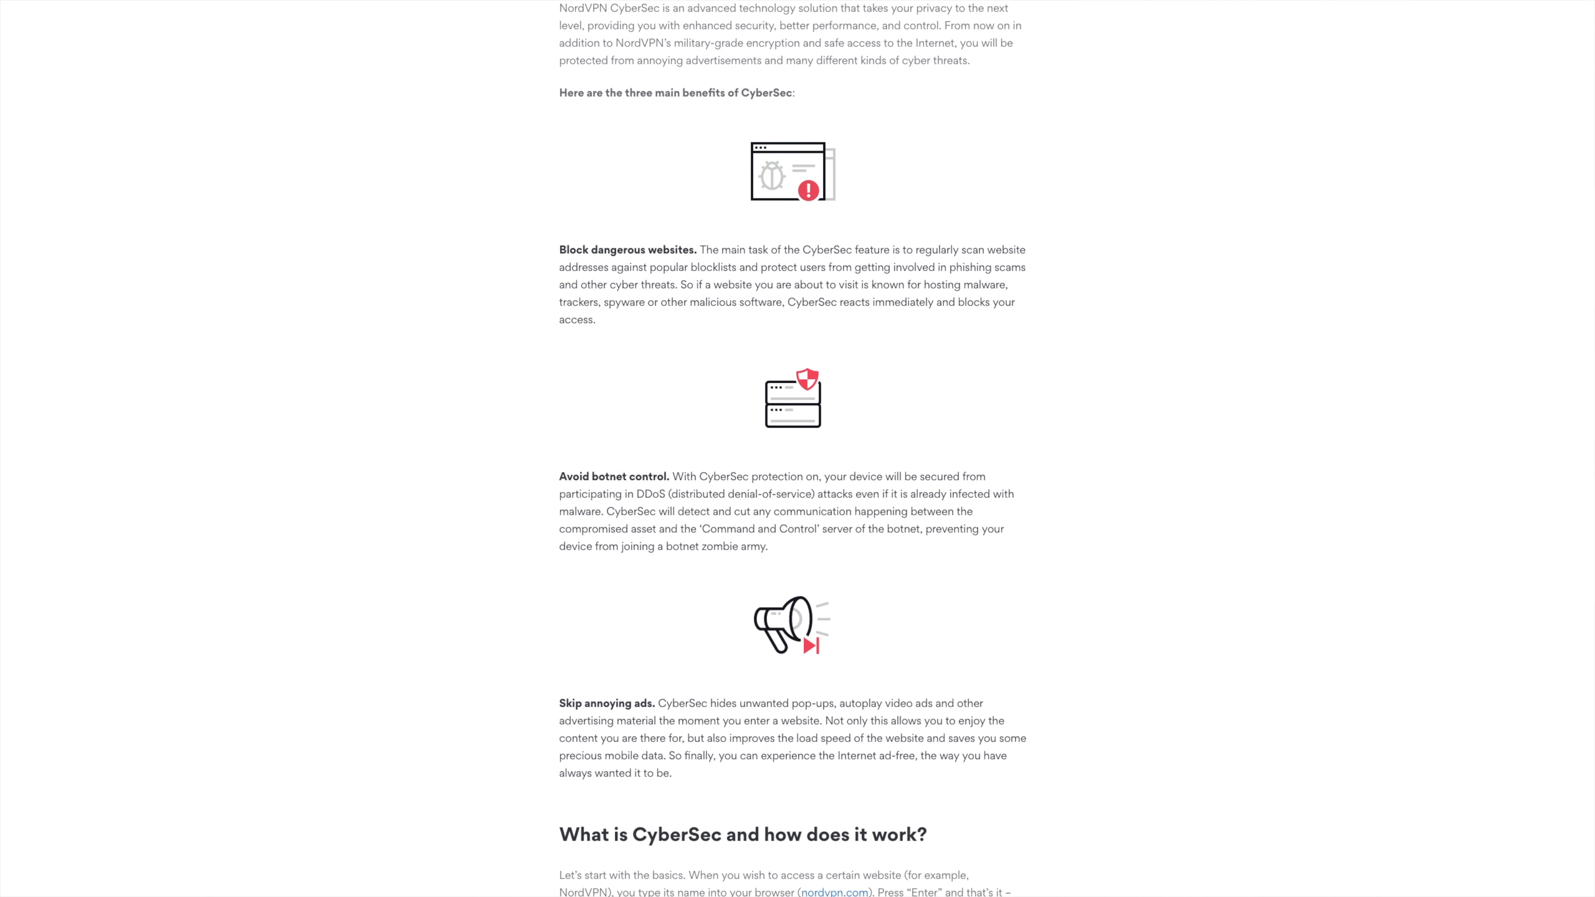
{"action": "scroll", "scroll_direction": "down", "scroll_amount": 3}
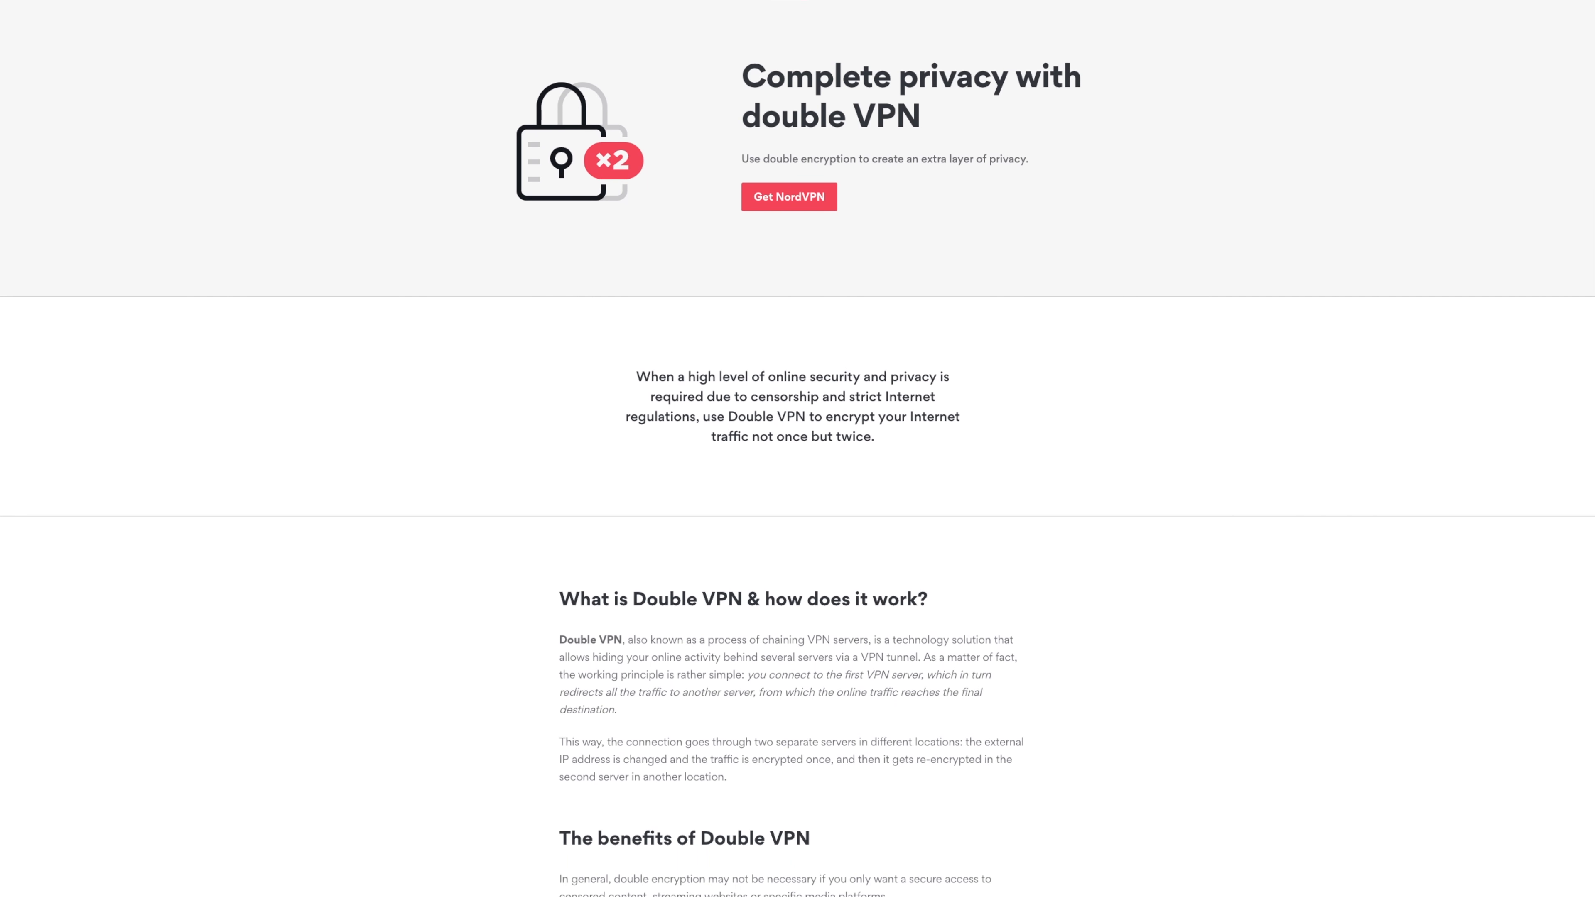
{"action": "scroll", "scroll_direction": "down", "scroll_amount": 3}
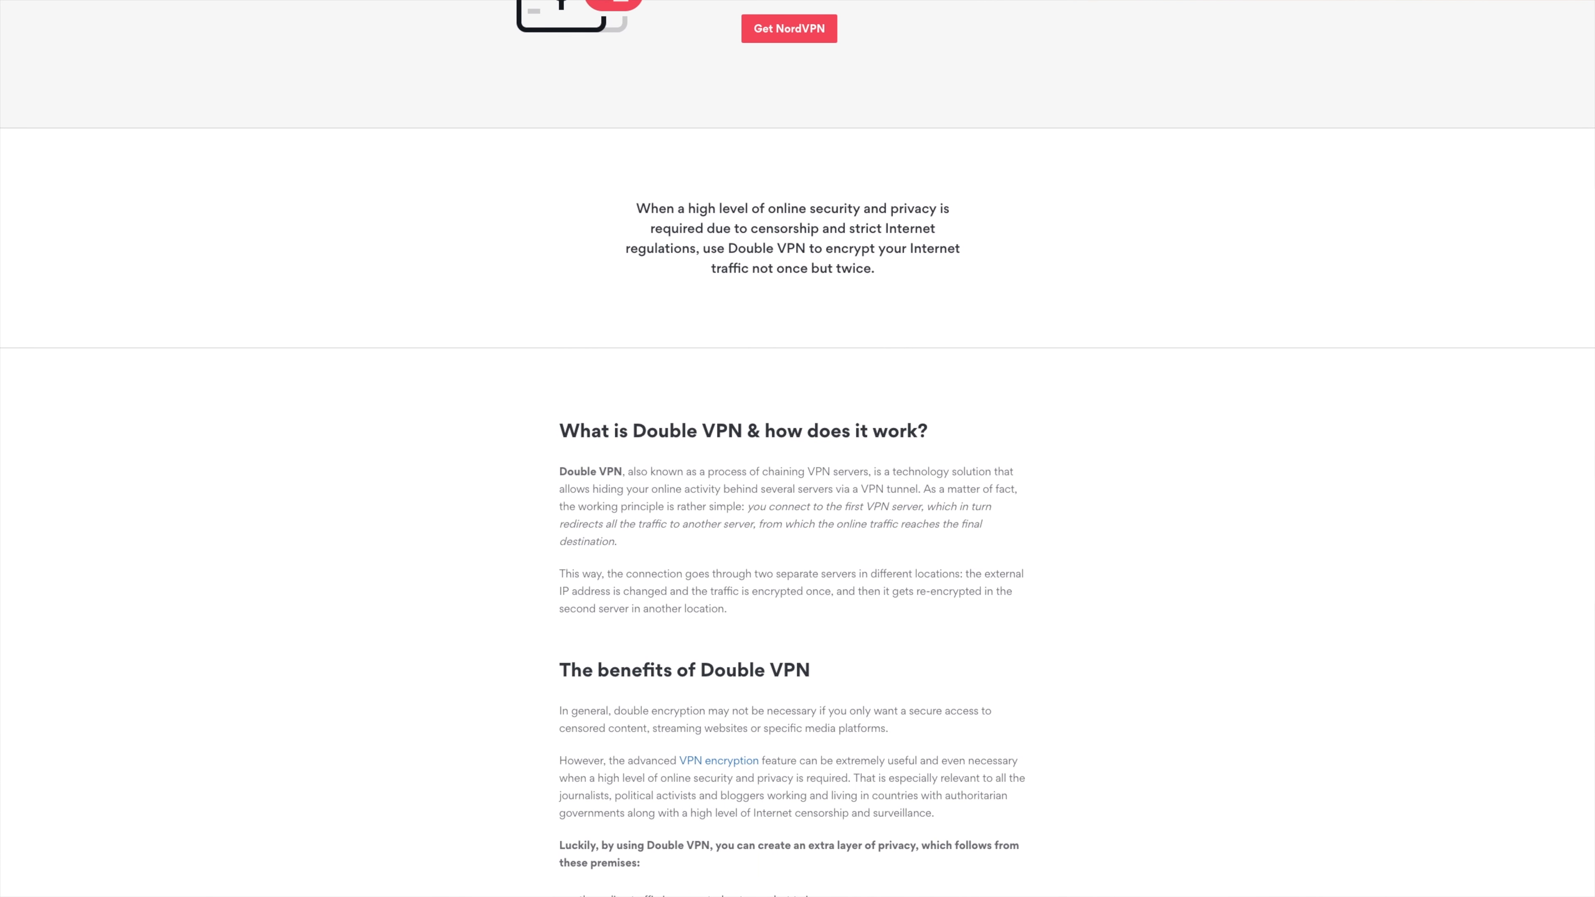
{"action": "scroll", "scroll_direction": "down", "scroll_amount": 3}
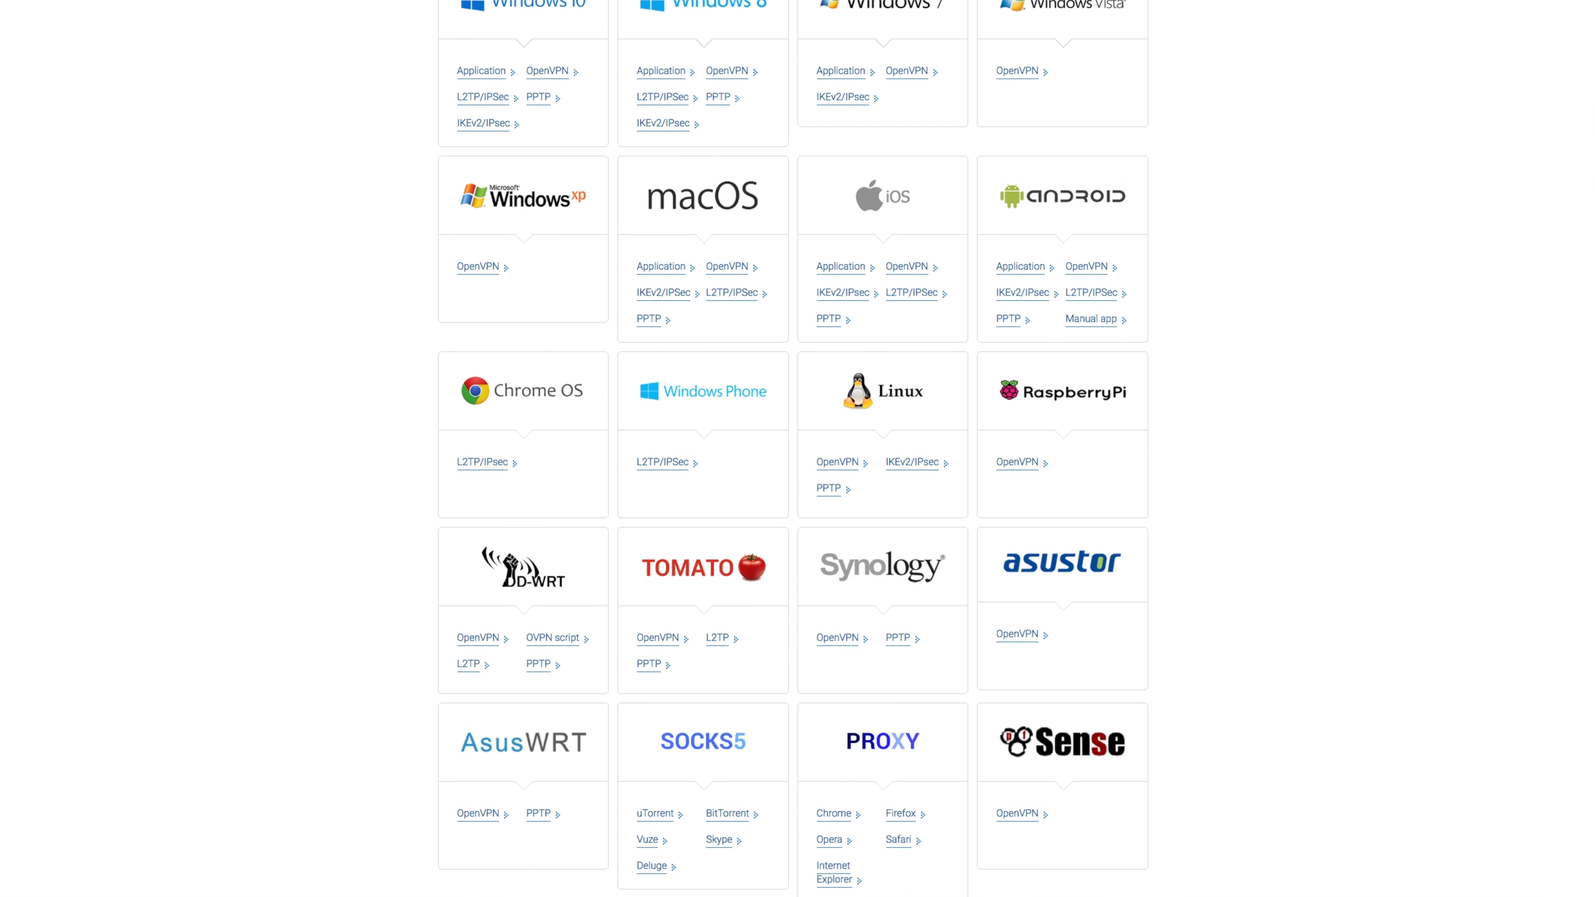
{"action": "scroll", "scroll_direction": "down", "scroll_amount": 3}
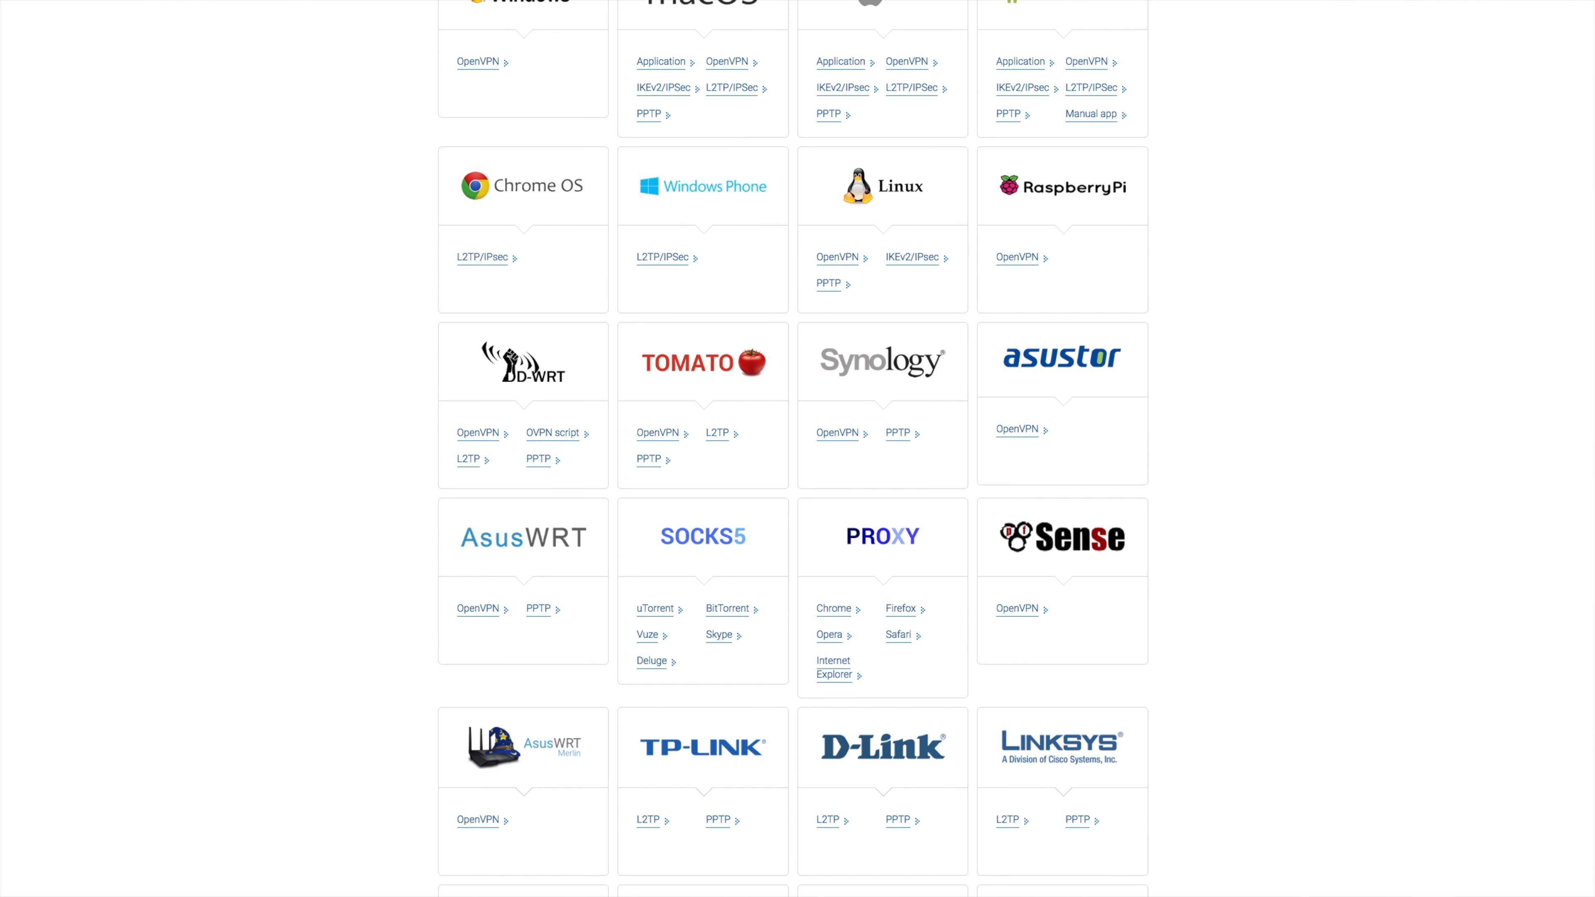
{"action": "scroll", "scroll_direction": "down", "scroll_amount": 3}
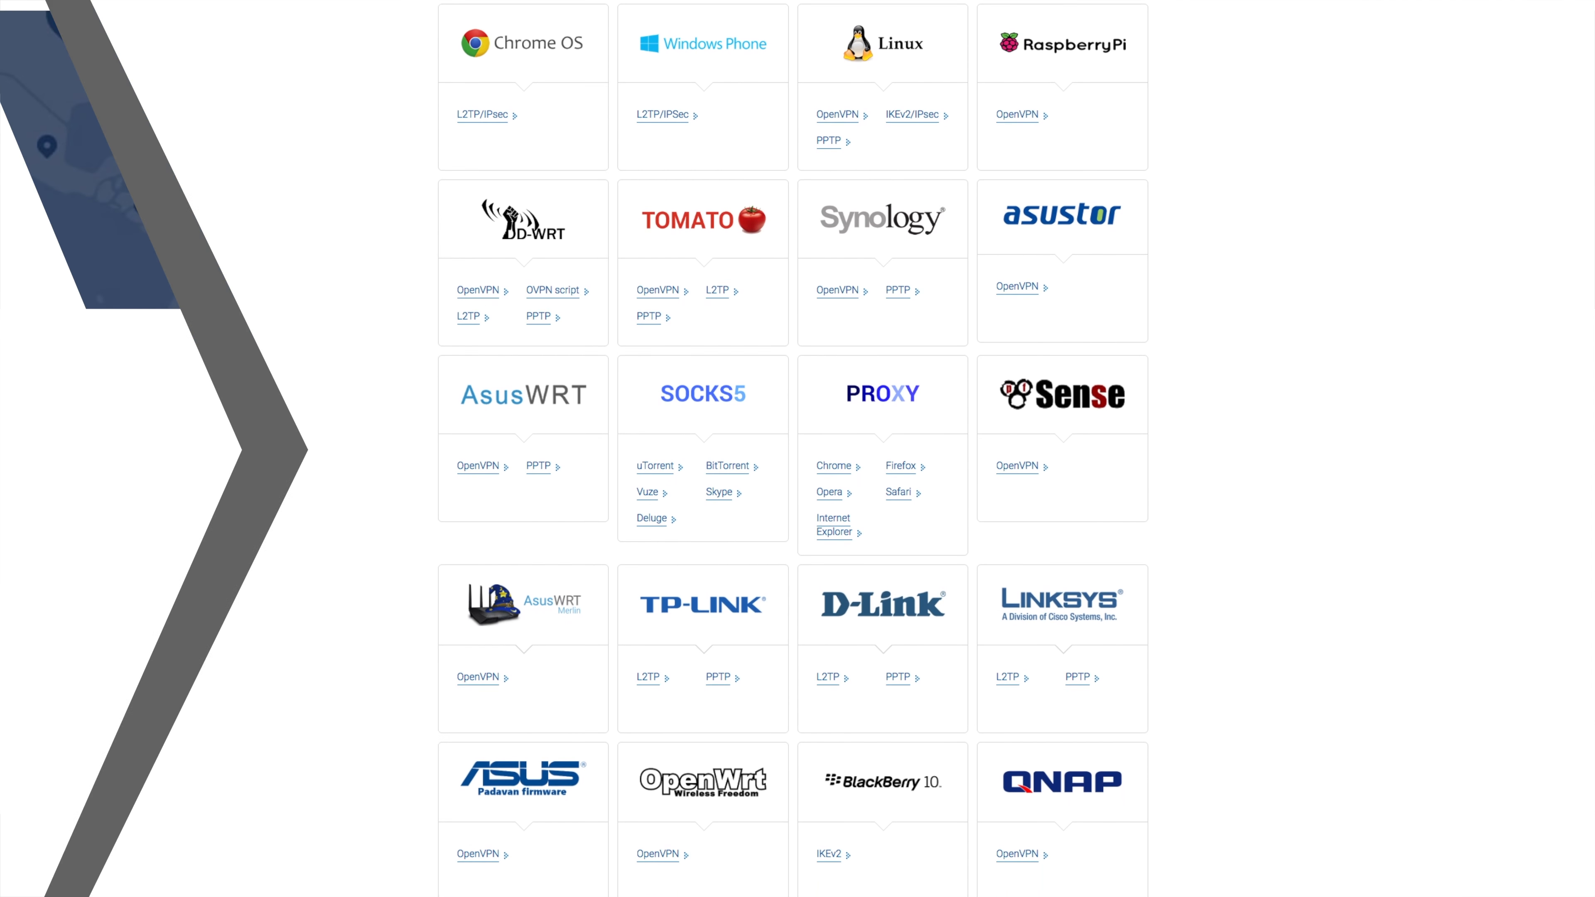